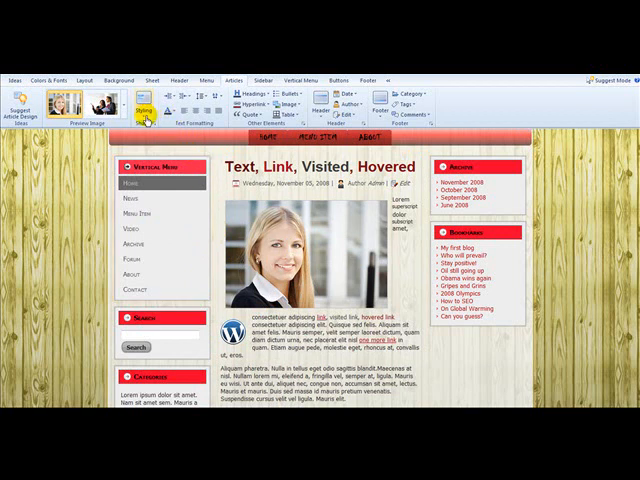
# Step: Open More Text Options to show the Article Content - Text font dialog
pyautogui.click(140, 104)
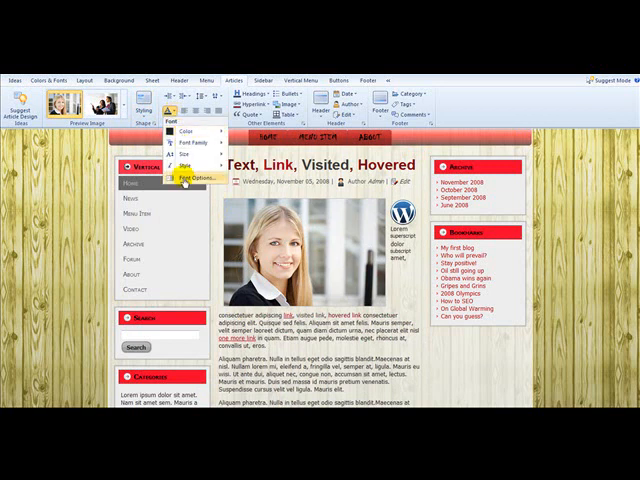
pyautogui.click(184, 174)
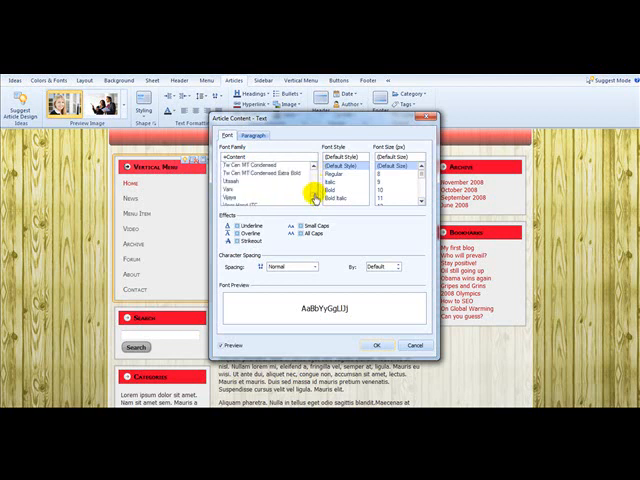
# Step: Scroll the Font Family list and pick a new font for the article body text
pyautogui.scroll(-3)
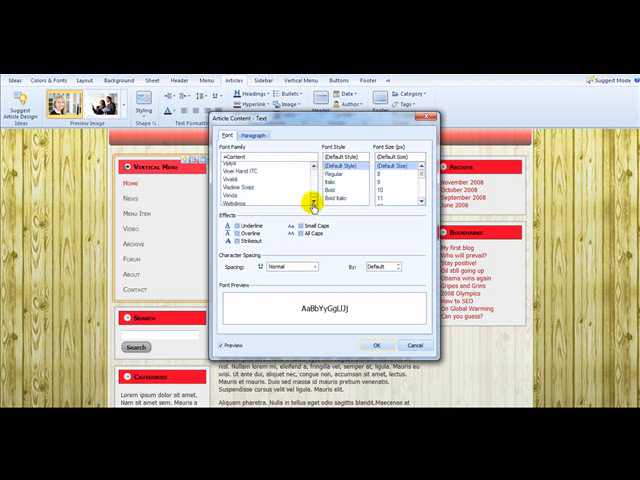
pyautogui.scroll(-3)
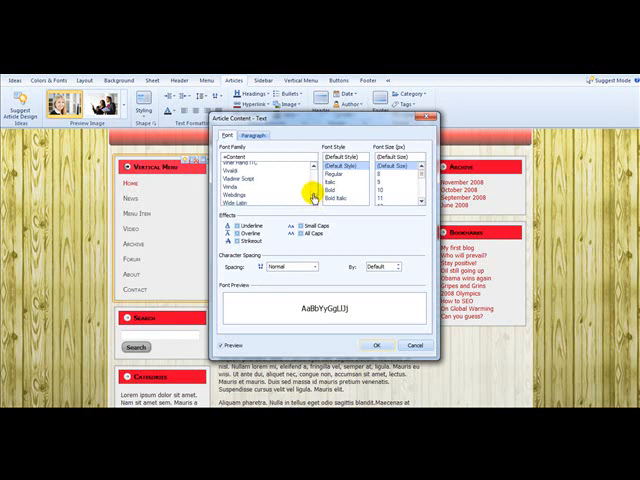
pyautogui.scroll(-3)
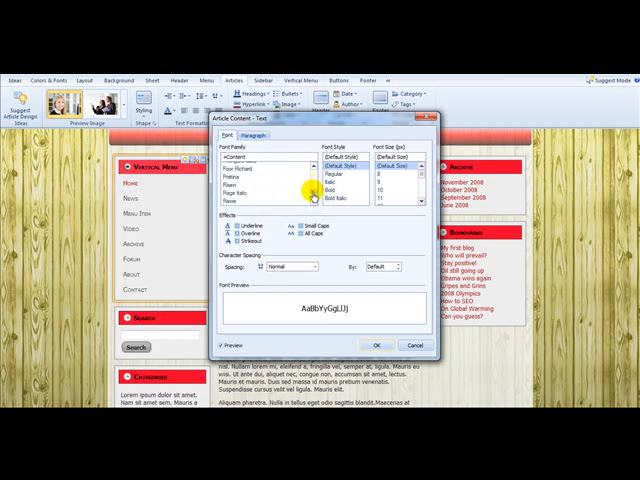
pyautogui.scroll(-3)
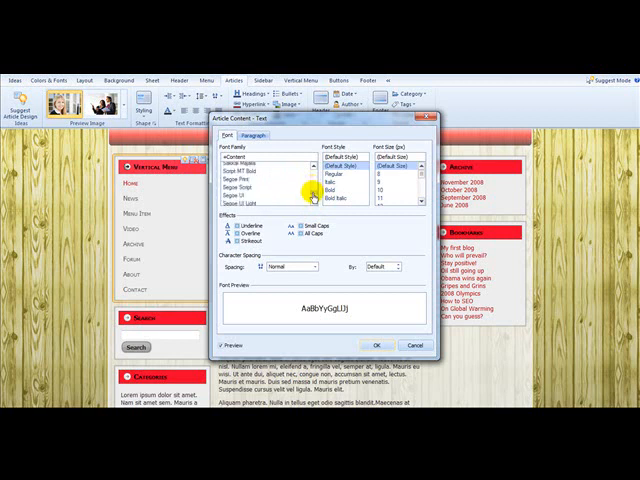
pyautogui.scroll(-3)
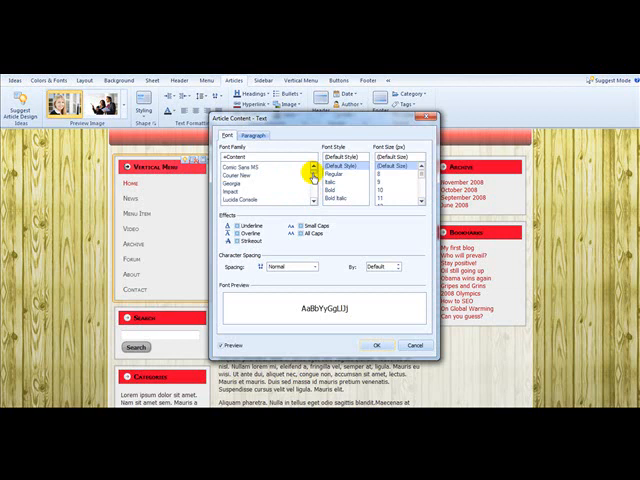
pyautogui.click(252, 162)
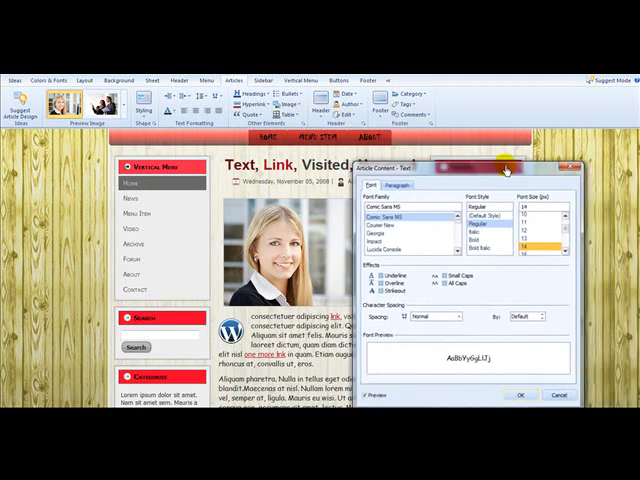
# Step: Apply the new article font and raise the line spacing to a larger percentage
pyautogui.click(516, 396)
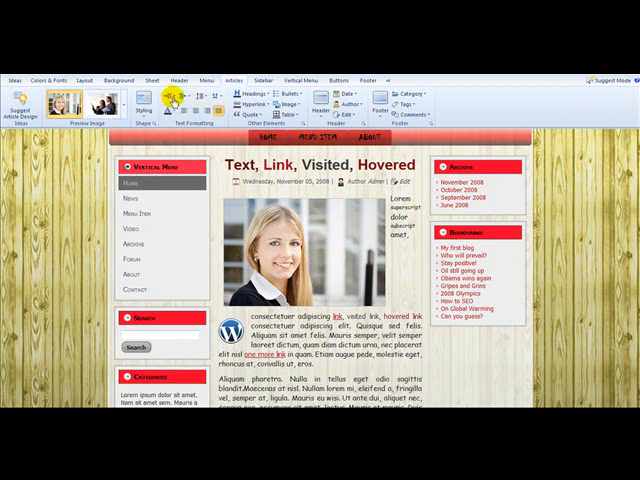
pyautogui.click(176, 90)
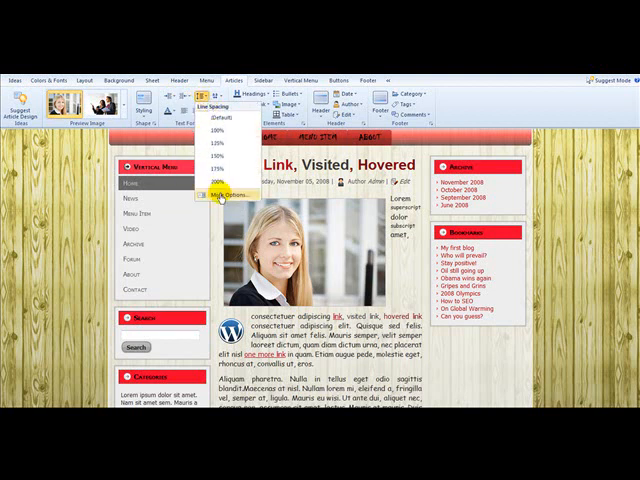
pyautogui.click(216, 196)
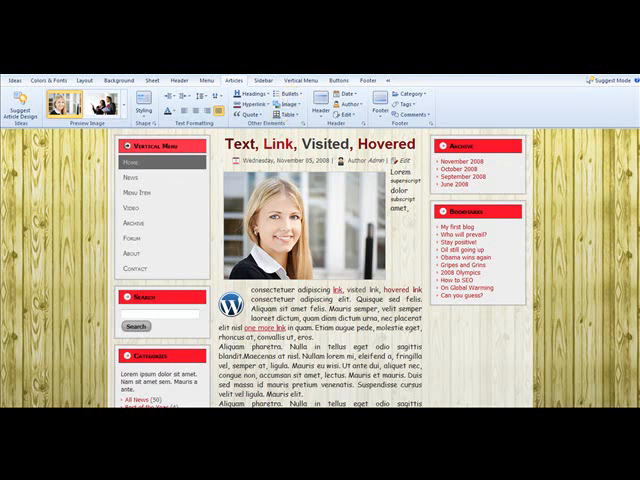
# Step: Move to the headings sample post and open the Heading 1 font dialog
pyautogui.scroll(-3)
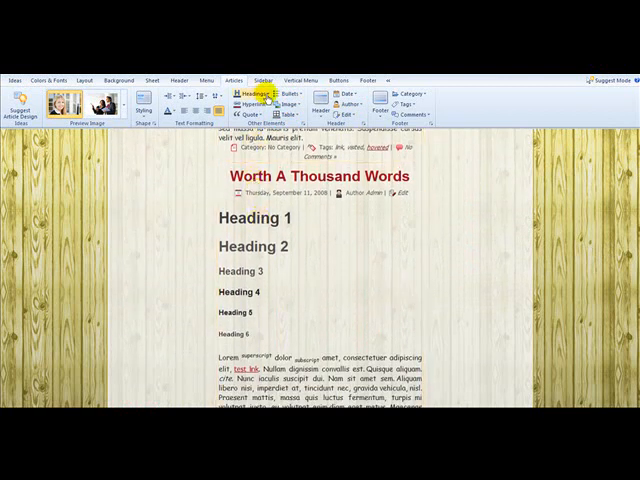
pyautogui.click(244, 92)
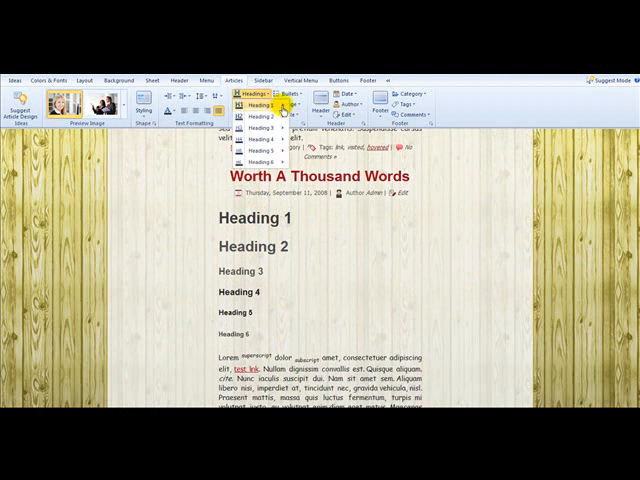
pyautogui.click(290, 96)
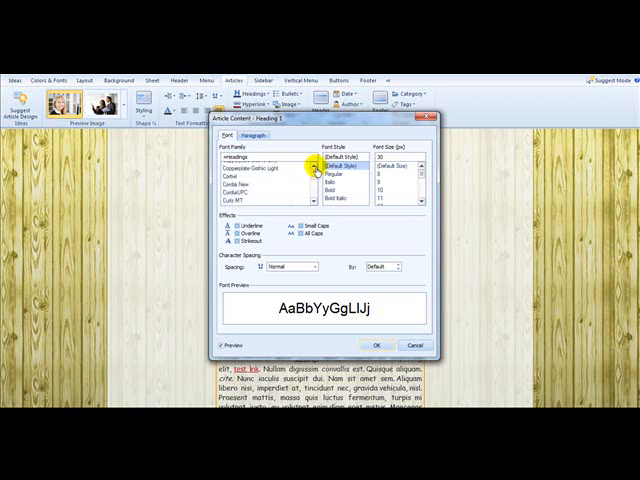
# Step: Set Heading 1 to a handwritten script font with a chosen style and larger size
pyautogui.scroll(-3)
pyautogui.write('Chiller')
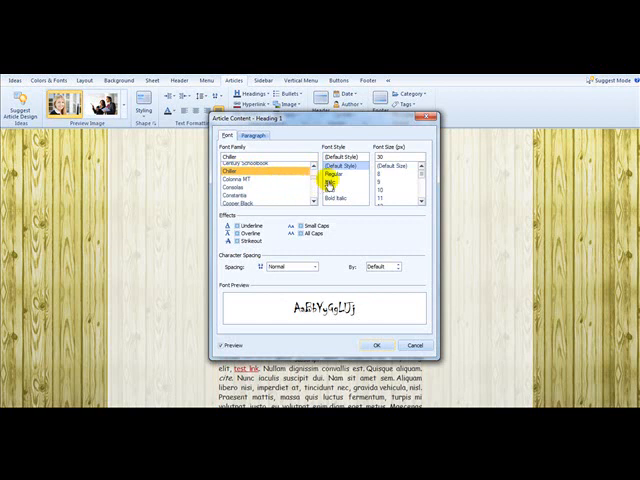
pyautogui.click(330, 190)
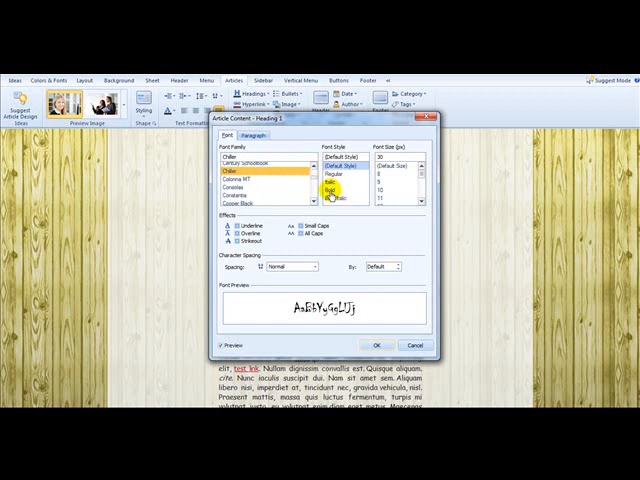
pyautogui.click(330, 186)
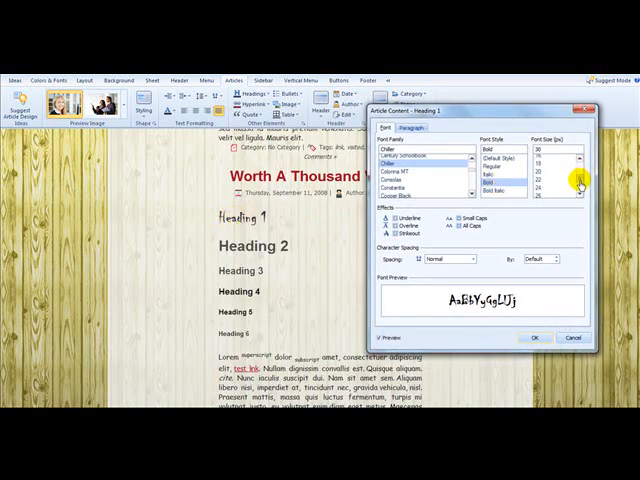
pyautogui.click(578, 172)
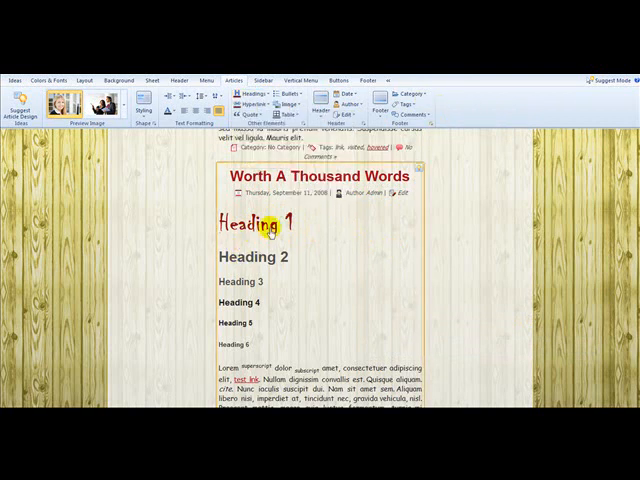
# Step: Give Heading 1 a custom colour chosen in the Color Selector via More Colors
pyautogui.click(250, 100)
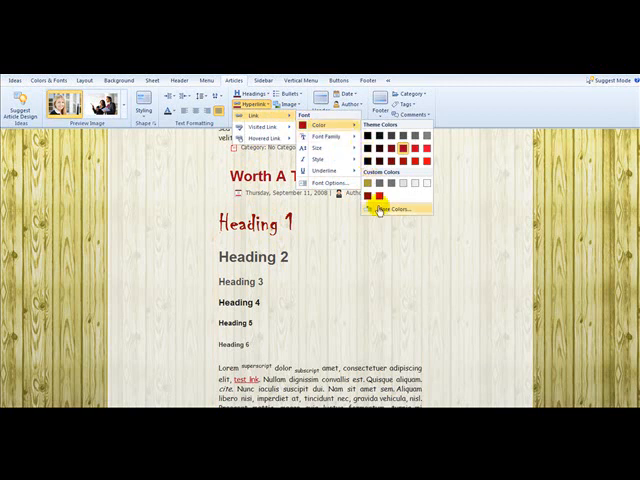
pyautogui.click(372, 206)
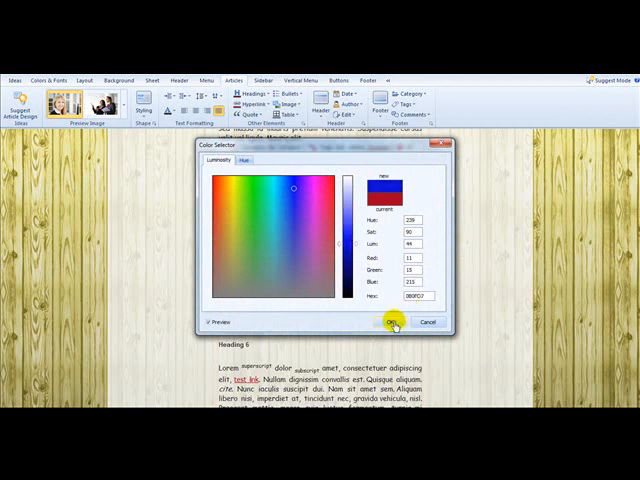
pyautogui.click(394, 322)
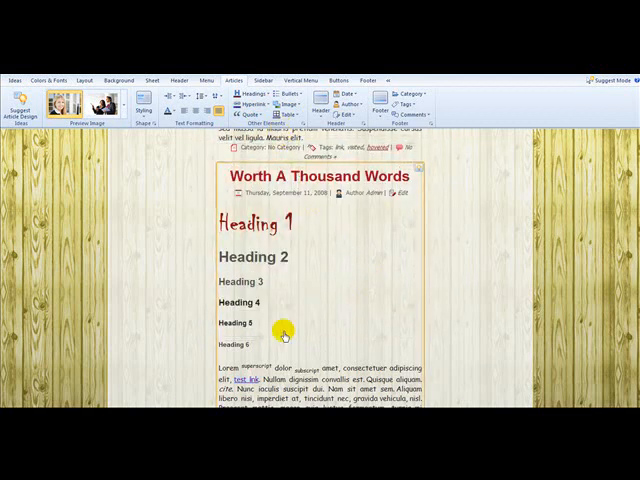
pyautogui.scroll(-3)
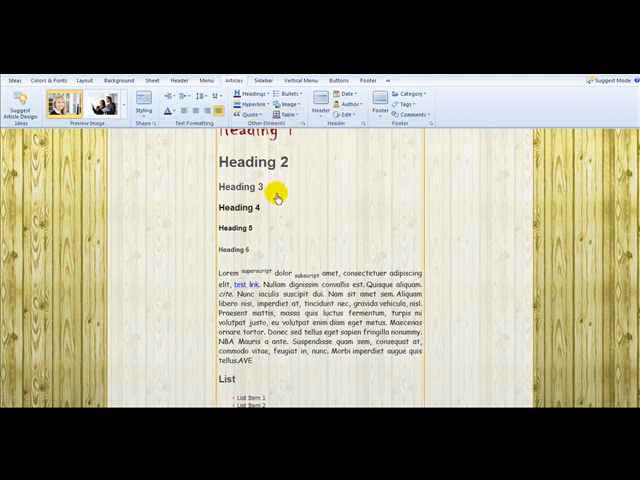
# Step: Move down to the quote sample block and open the Quote styling options
pyautogui.scroll(-3)
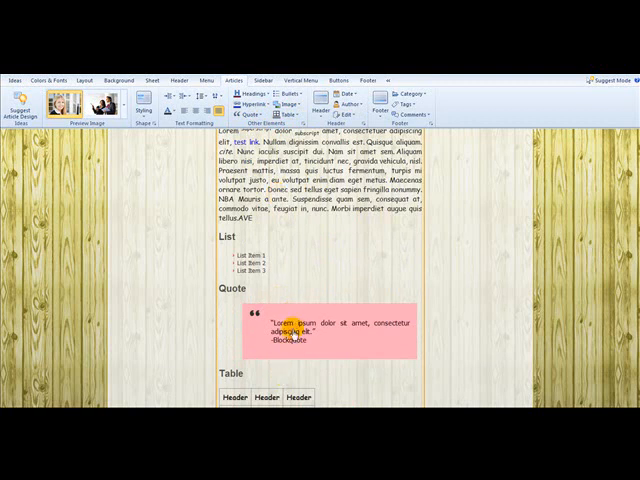
pyautogui.click(252, 100)
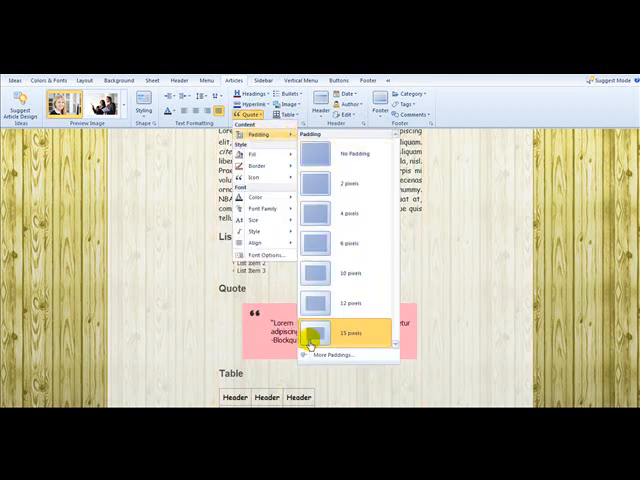
pyautogui.moveTo(318, 214)
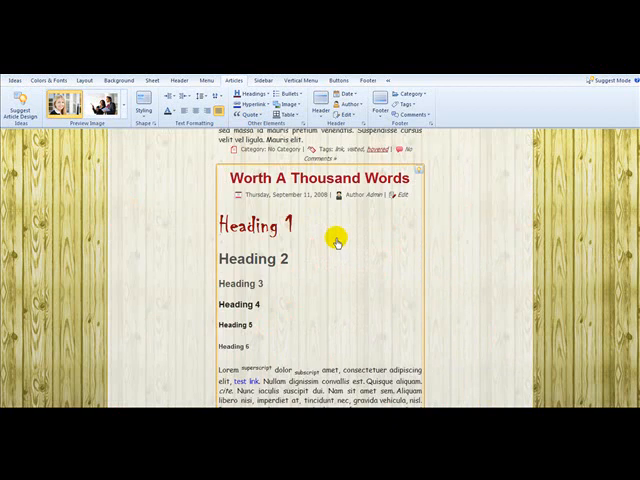
# Step: Make the quote box background grey and fine-tune its shade in the Color Selector
pyautogui.scroll(-3)
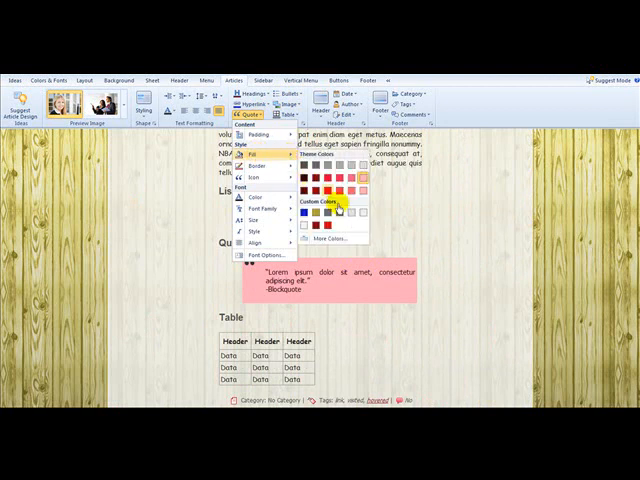
pyautogui.click(352, 212)
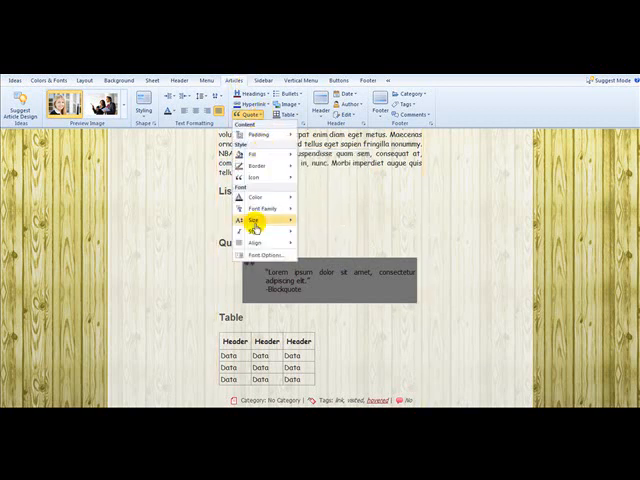
pyautogui.click(260, 196)
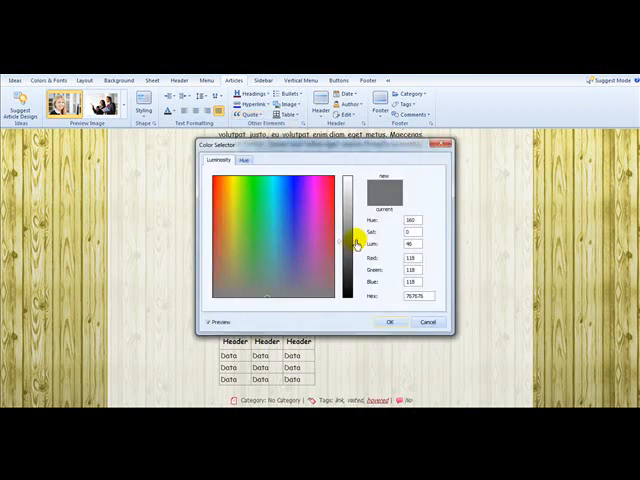
pyautogui.moveTo(356, 242); pyautogui.dragTo(356, 228)
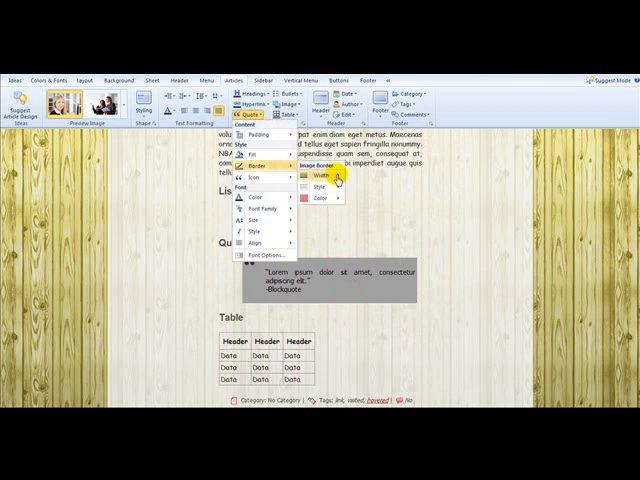
# Step: Choose a dashed red border style for the quote box
pyautogui.click(320, 180)
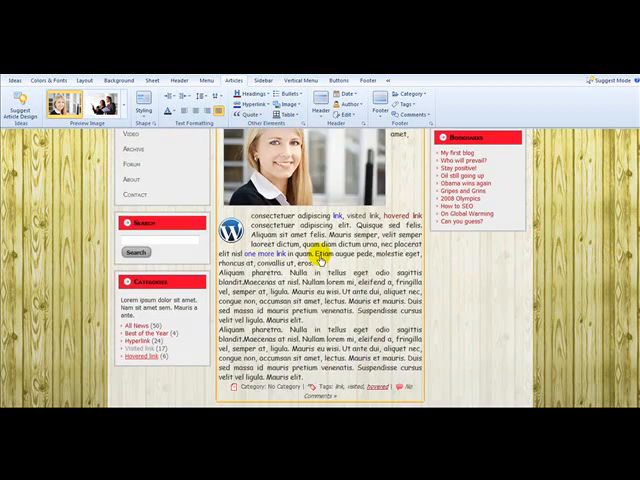
# Step: Open the Bullets choices to switch list items to image bullets
pyautogui.scroll(-3)
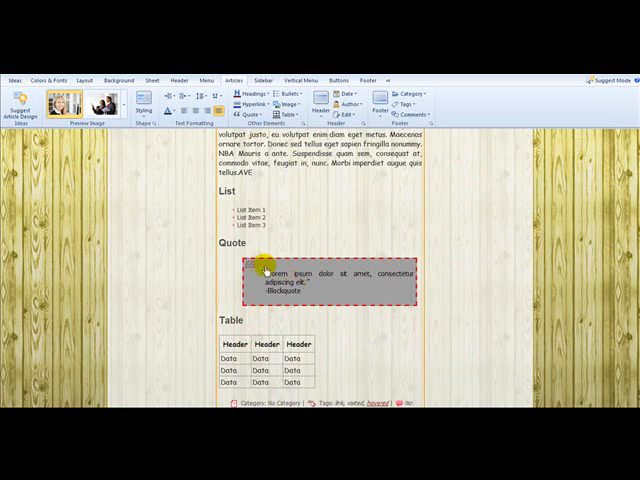
pyautogui.click(296, 92)
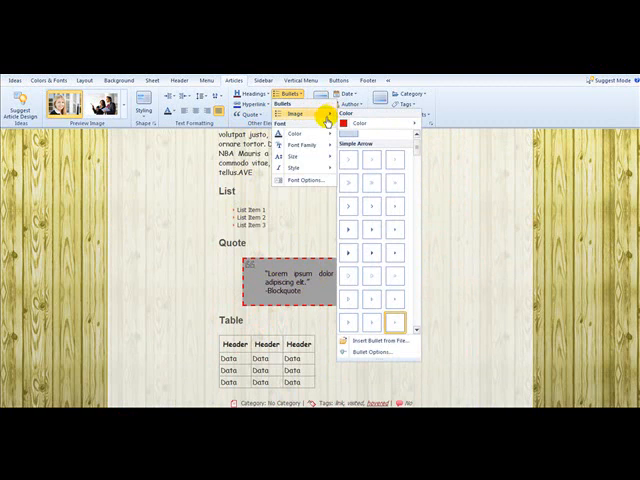
pyautogui.moveTo(286, 220)
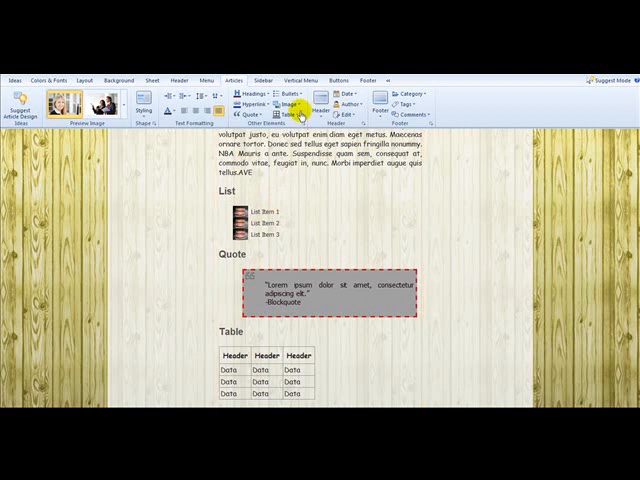
# Step: Give images inside blog posts an Image Border style from the Blog ribbon's Image options
pyautogui.click(300, 104)
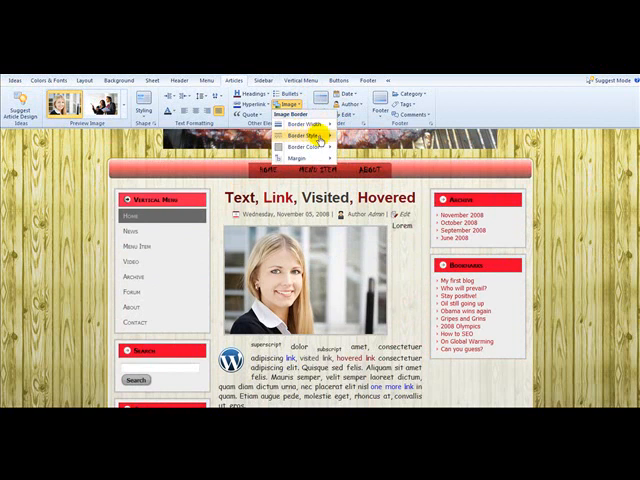
pyautogui.click(304, 132)
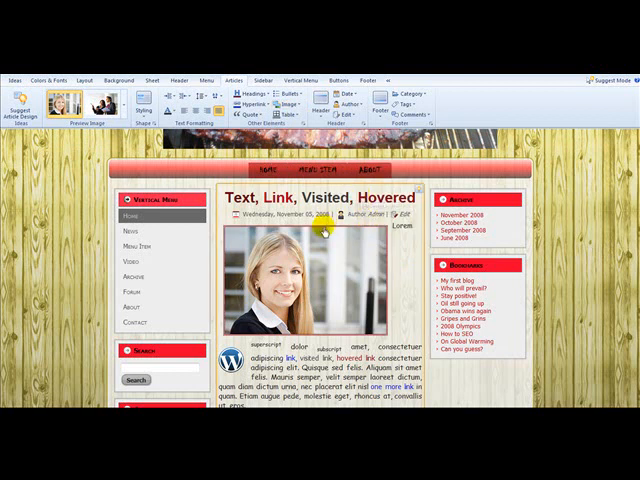
pyautogui.click(292, 104)
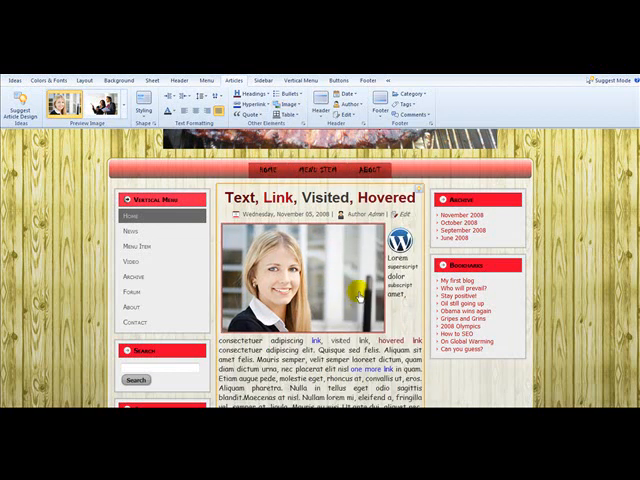
pyautogui.click(282, 100)
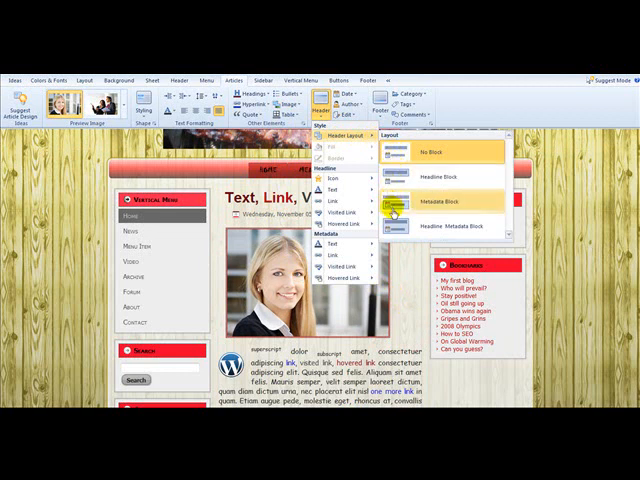
pyautogui.moveTo(456, 232)
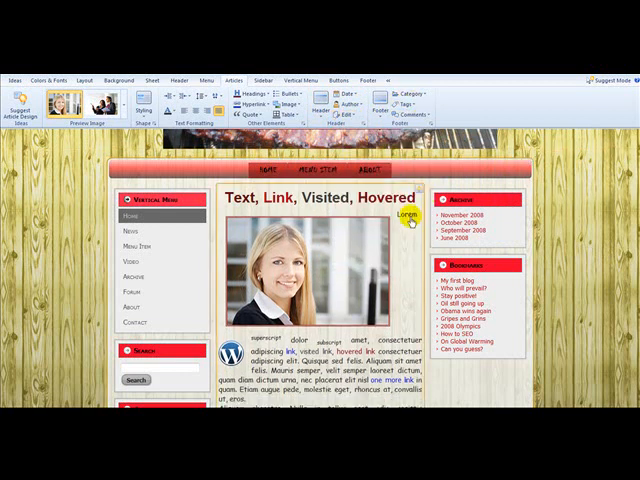
# Step: Pick a new Category icon for the post footer from the Post ribbon's icon choices
pyautogui.scroll(-3)
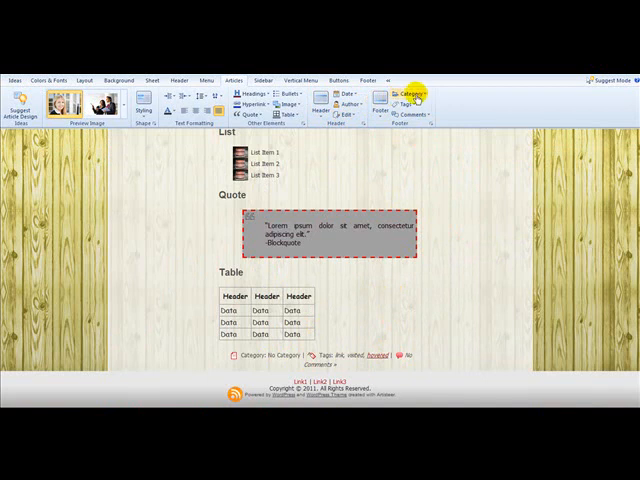
pyautogui.click(412, 96)
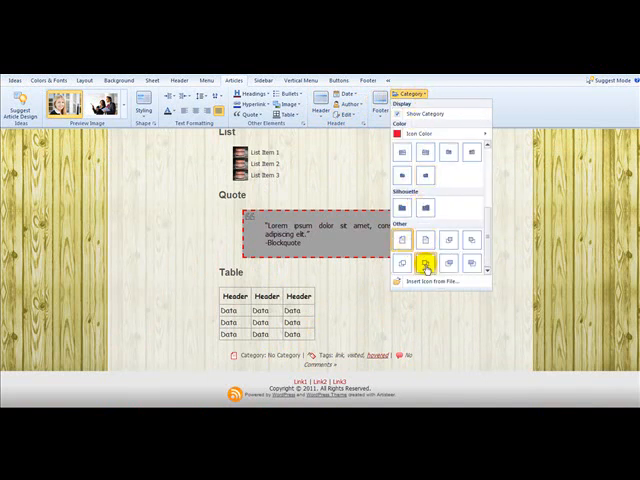
pyautogui.click(424, 264)
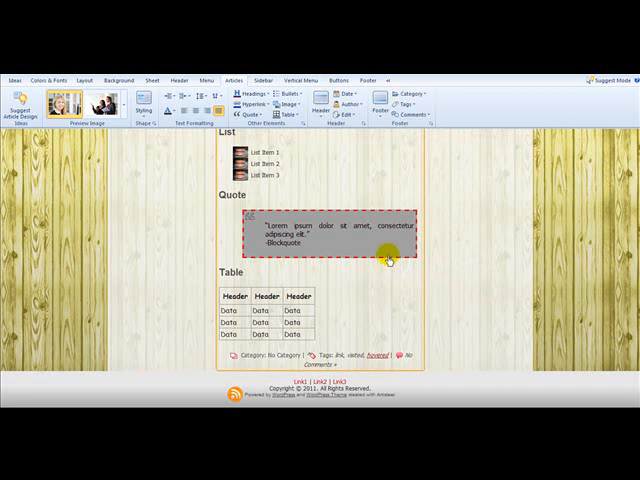
pyautogui.click(408, 92)
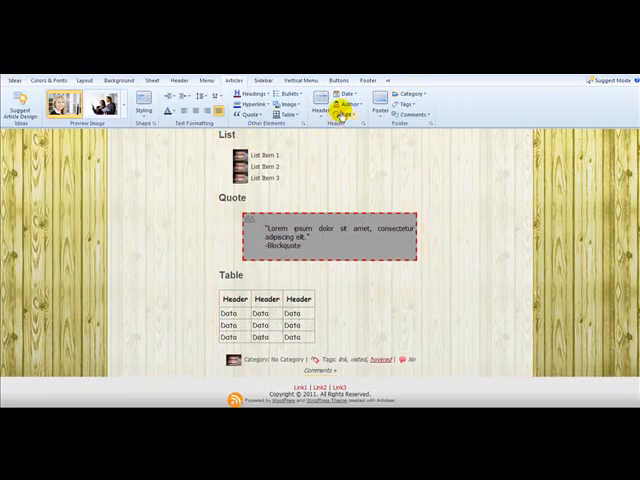
pyautogui.click(404, 96)
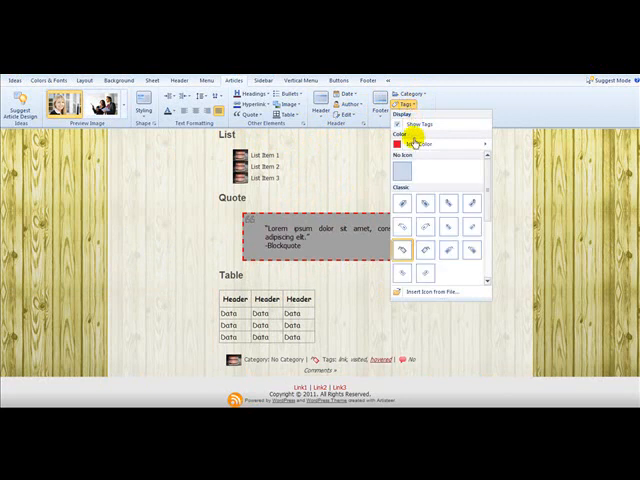